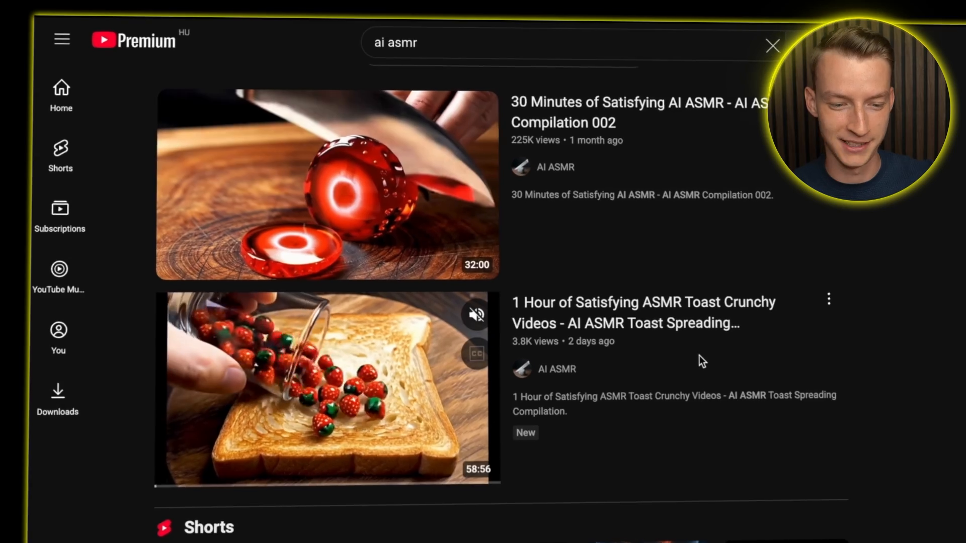
- Start generating the video from the overwhelmed business-owner prompt
scroll("down", 3)
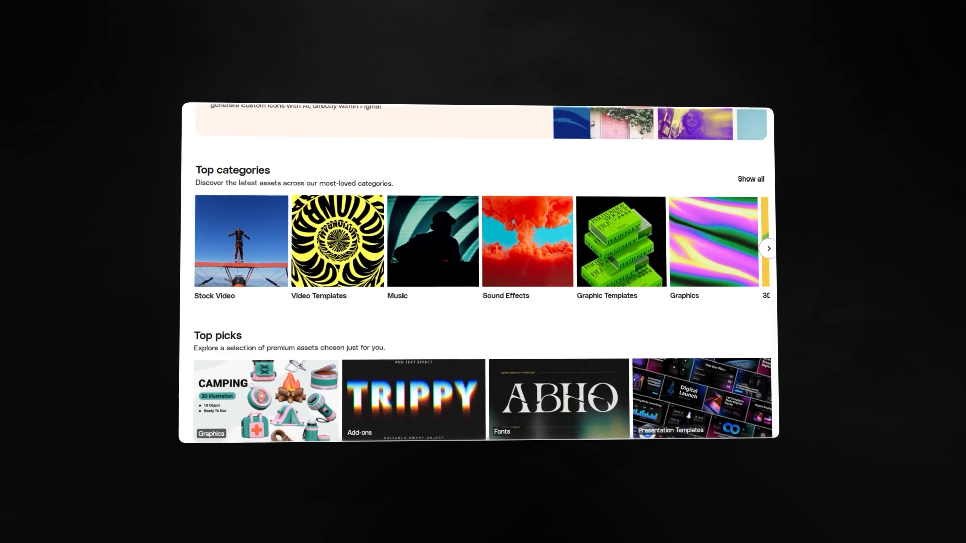
scroll("down", 3)
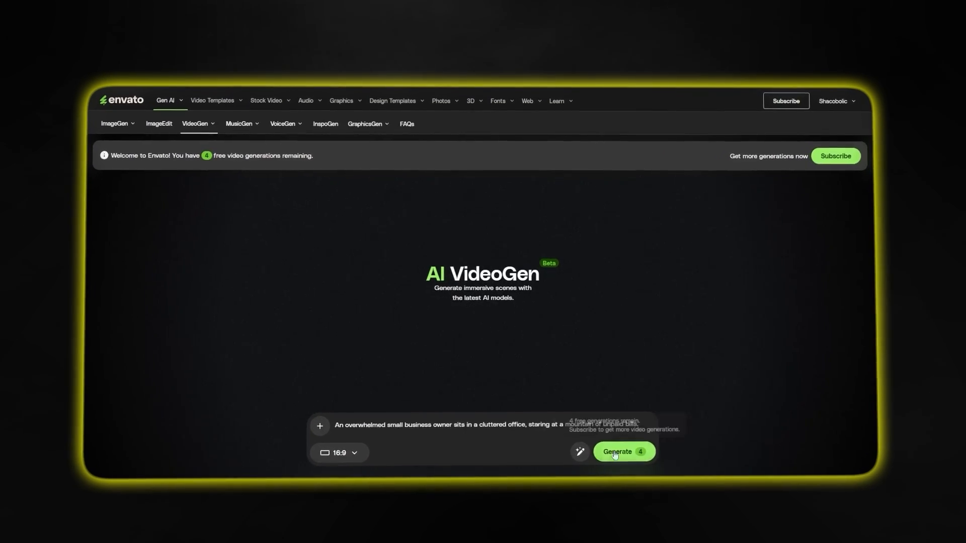
left_click(623, 452)
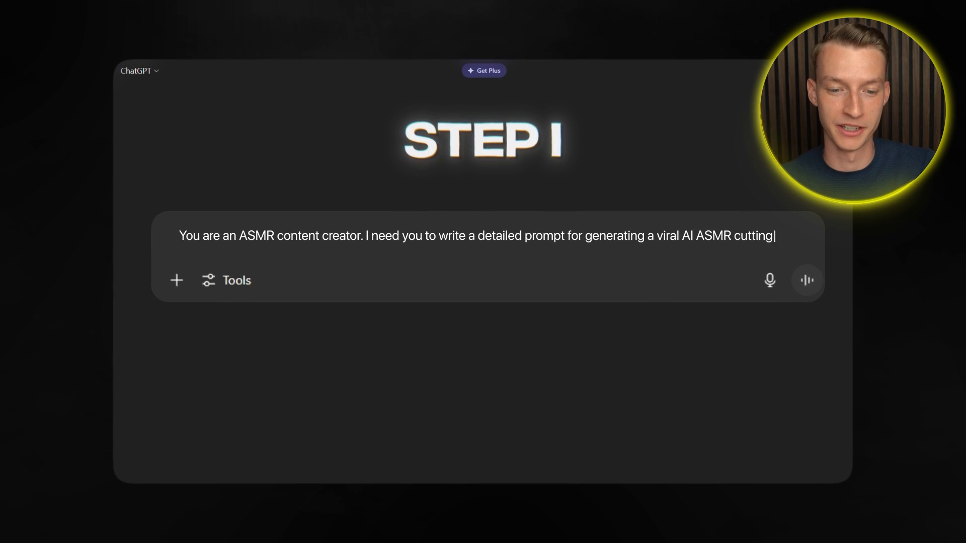
- Write that the ASMR cutting-video prompt must include specific visual and audio details
type("video. The prompt must inclu")
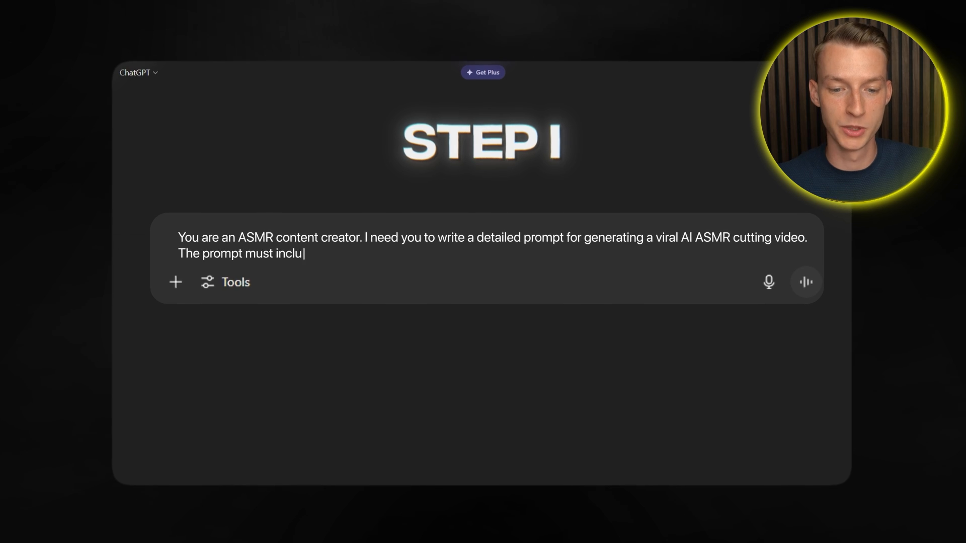
type("de specific visual details, au")
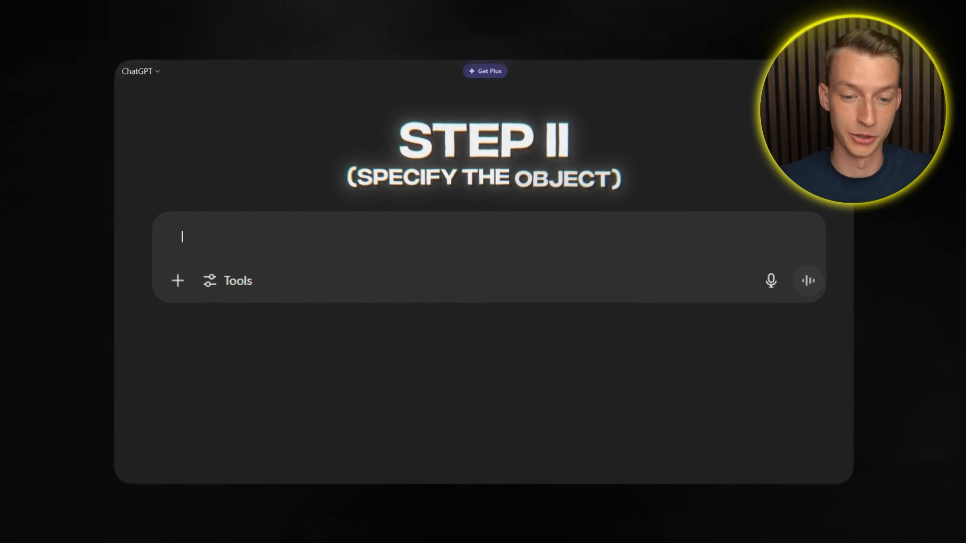
- Describe the glass apple as centered on a pristine white background
type("Not")
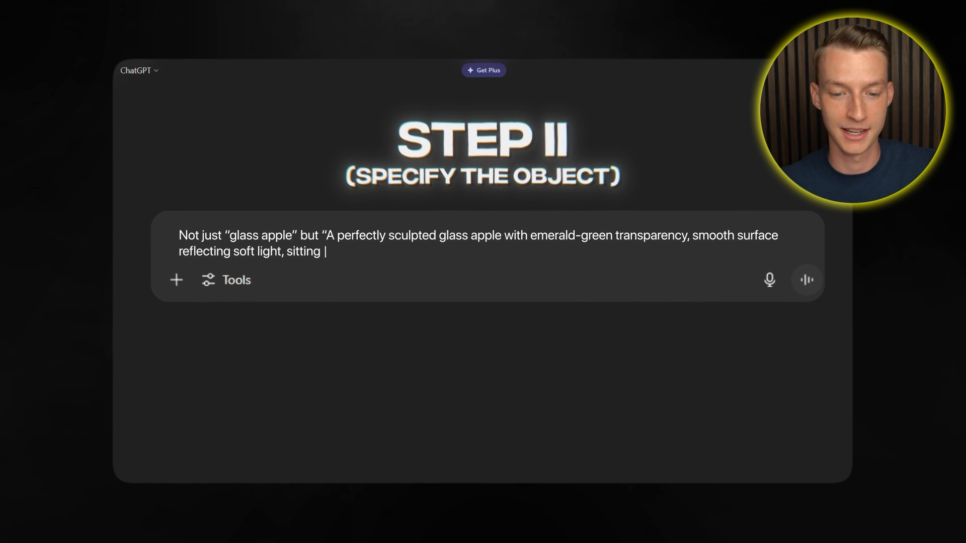
type("centered on a pristine white")
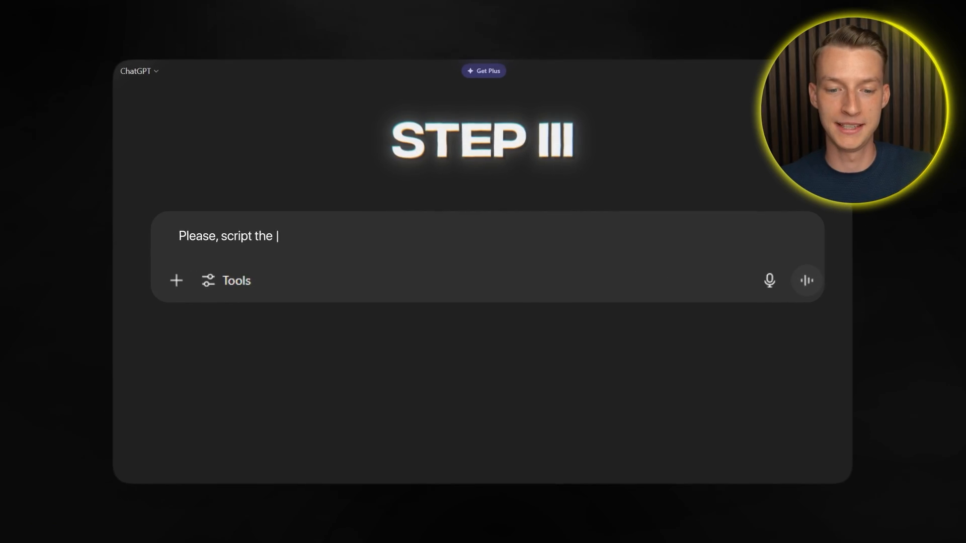
- Write the cut: white smoke on cutting, crystalline fragments catching the light as they scatter
type("Upon cutting, white smoke effect emerges from")
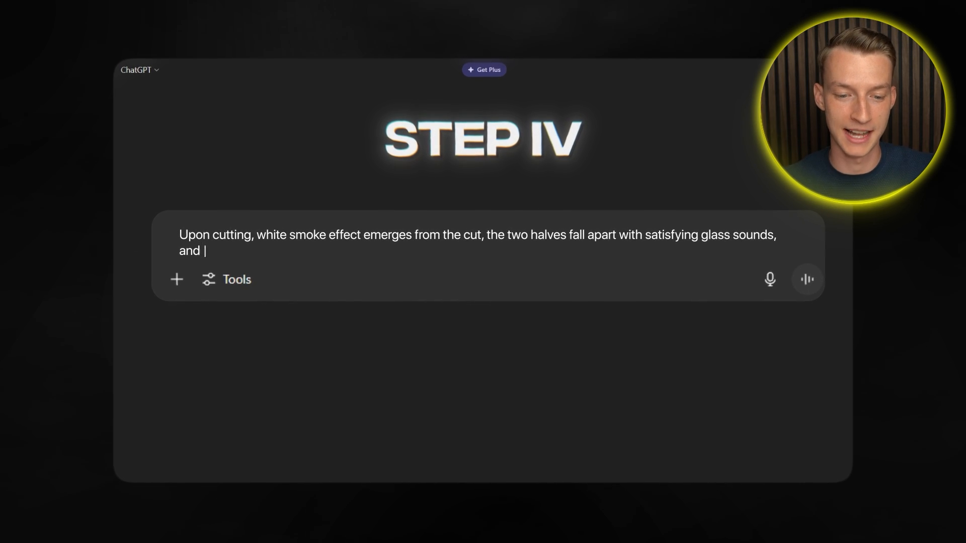
type("crystalline fragments catch the")
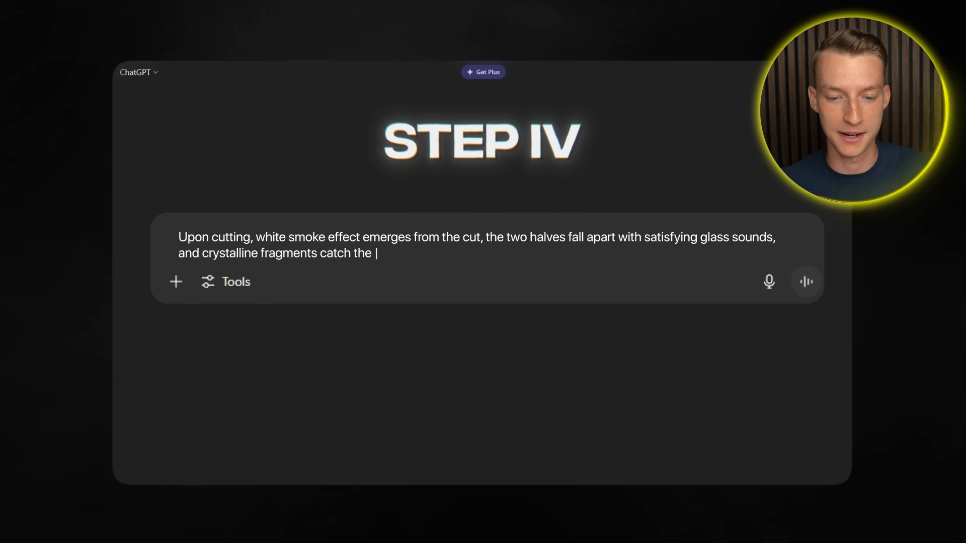
type("light as they scatter.")
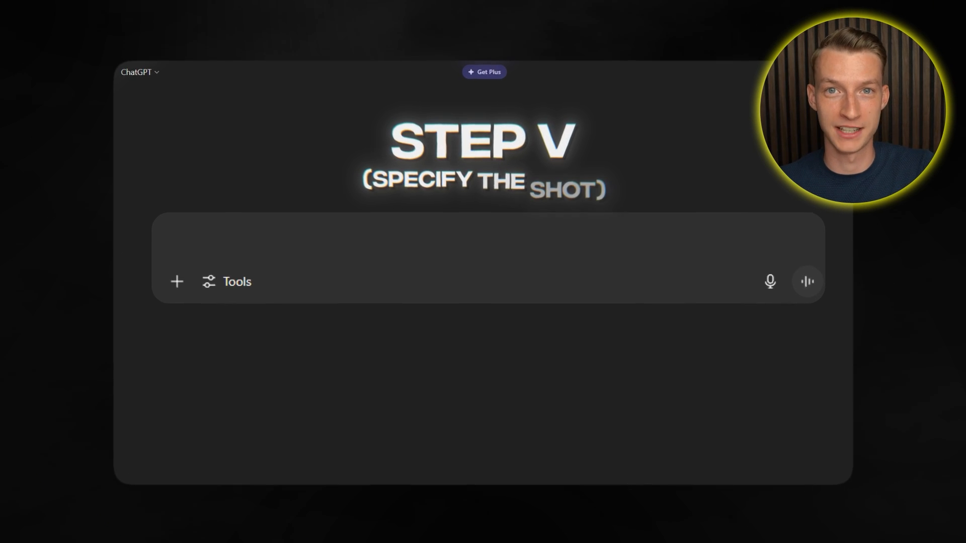
- Begin the shot description with an extreme close-up framing
type("Extrem")
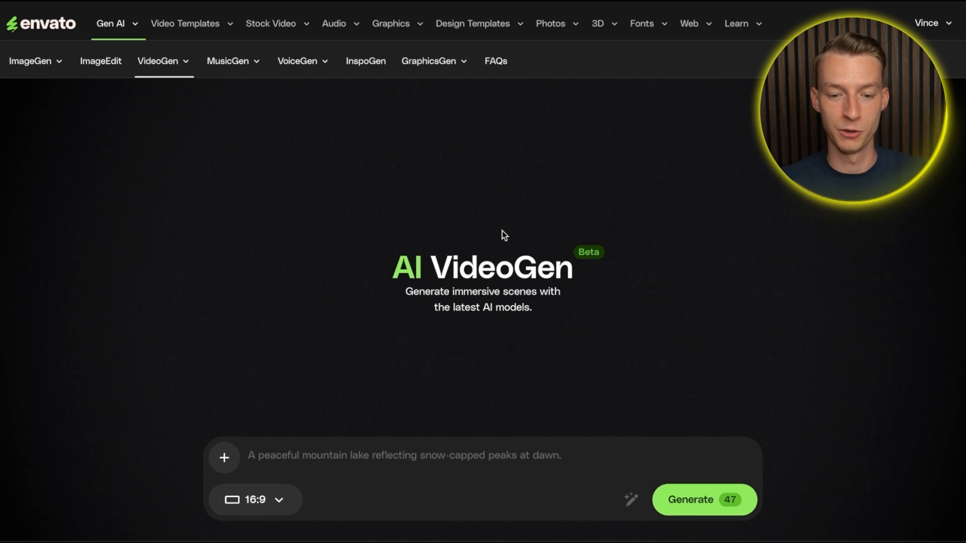
- Enter the prompt, switch on audio generation in the extra options, and generate the clip
type("A cute tiger playing with a b")
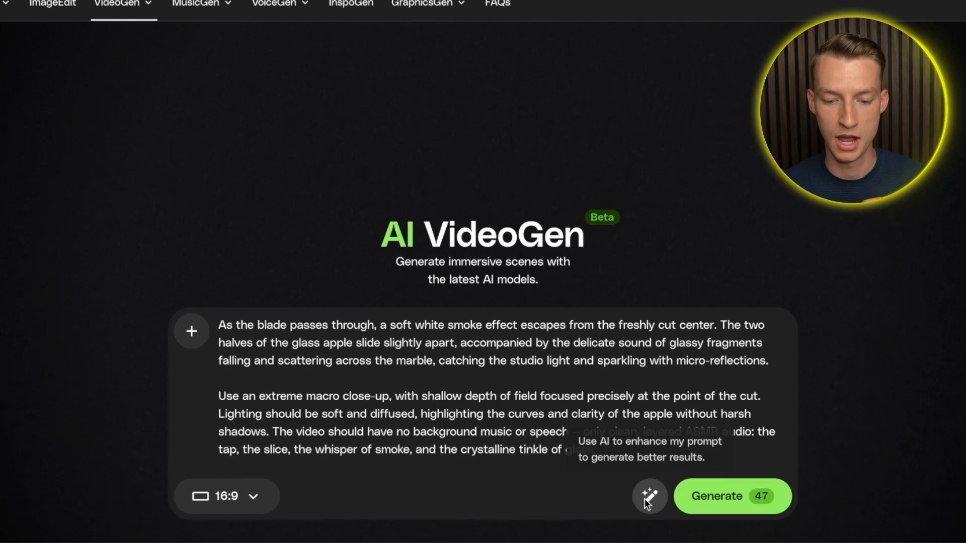
mouse_move(649, 496)
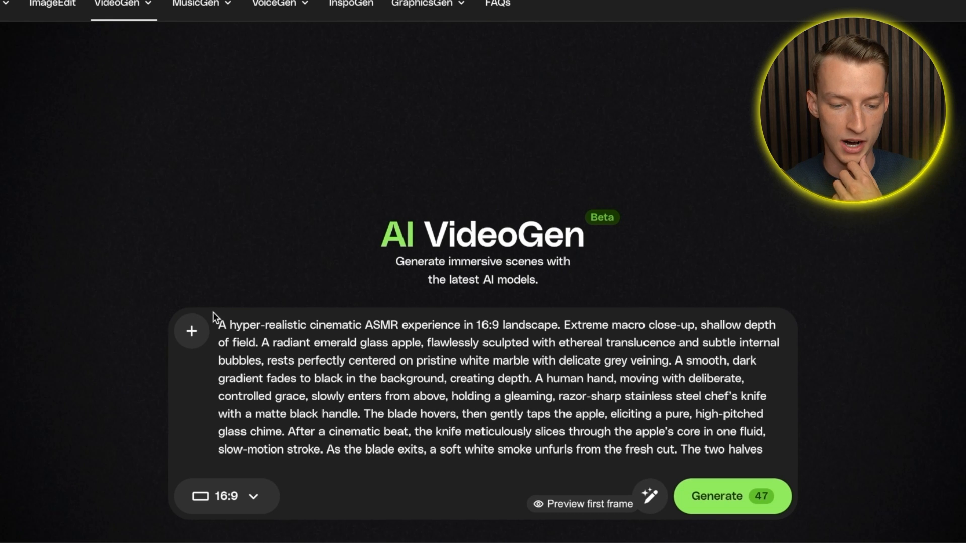
mouse_move(191, 332)
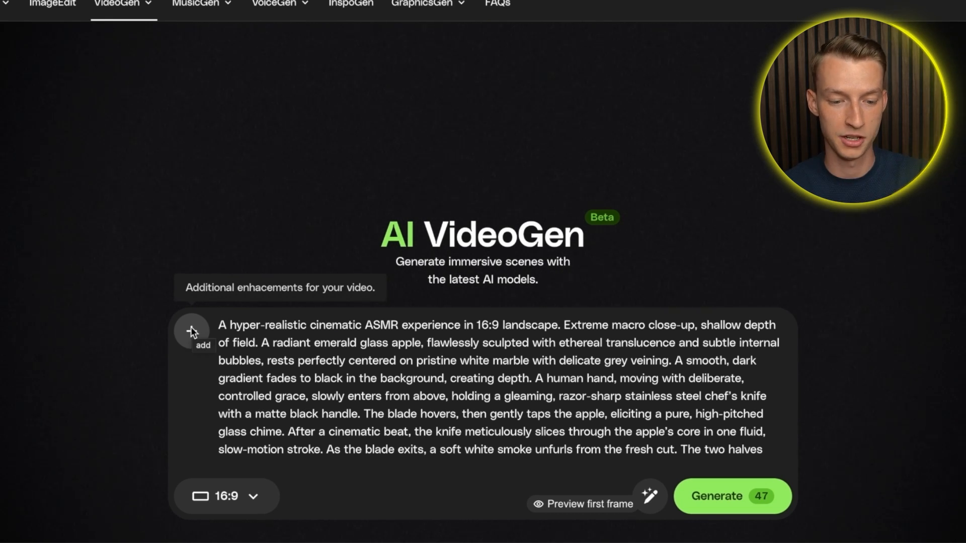
left_click(192, 332)
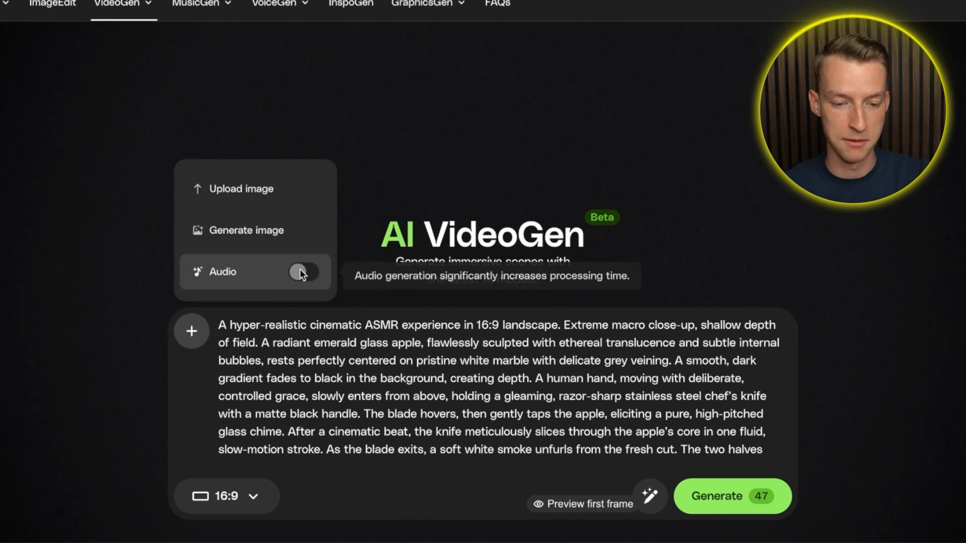
left_click(303, 272)
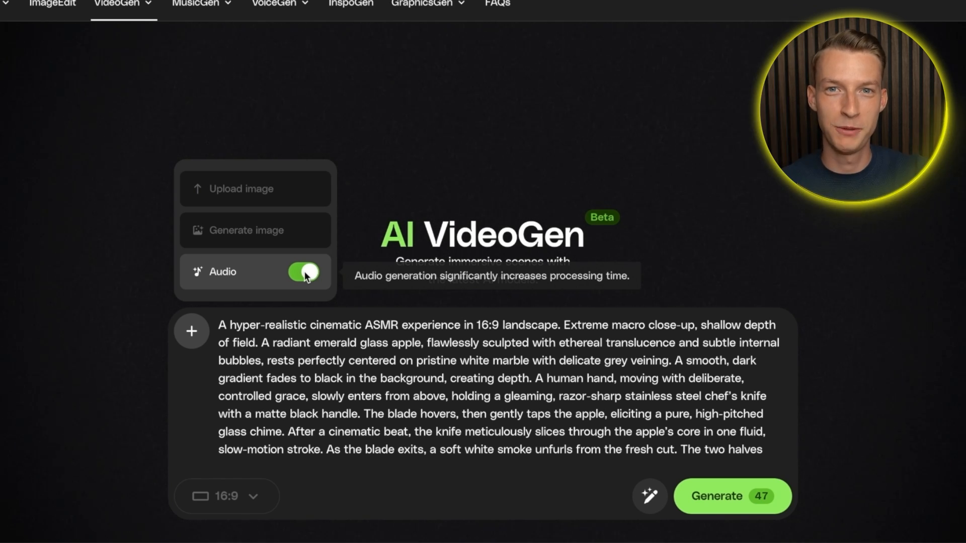
left_click(731, 497)
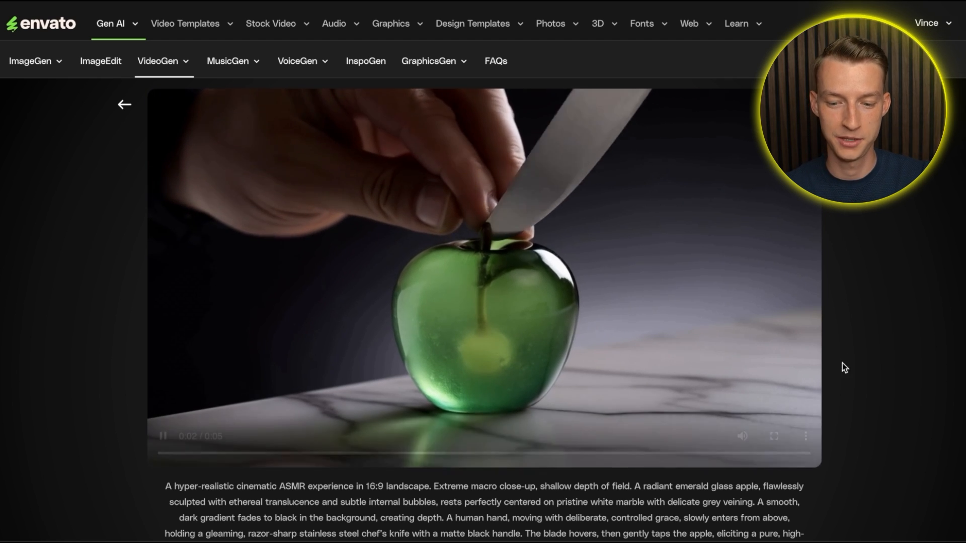
- Play the finished clip of the knife tapping the green glass apple on marble
left_click(743, 437)
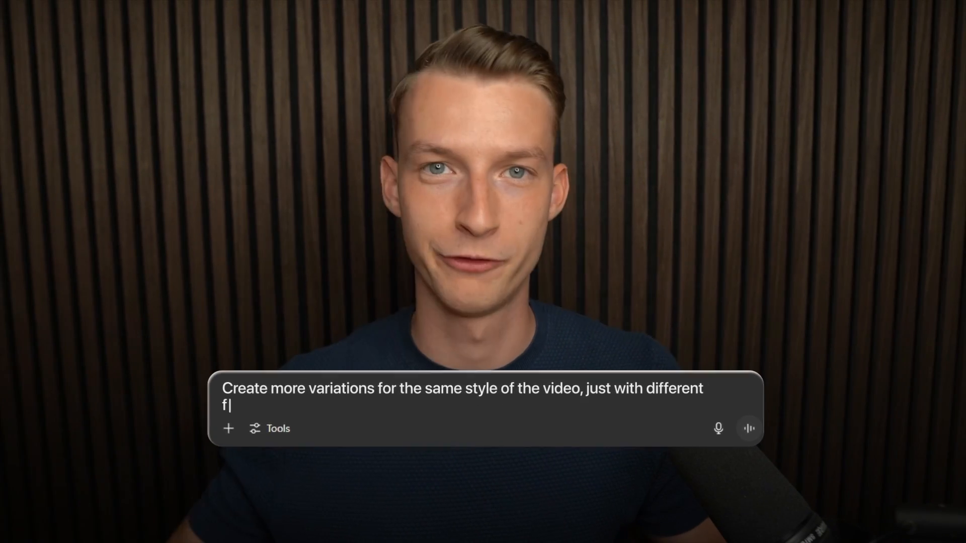
- Ask for more variations in the same style with different fruits and backgrounds
type("ruits and backgrounds.")
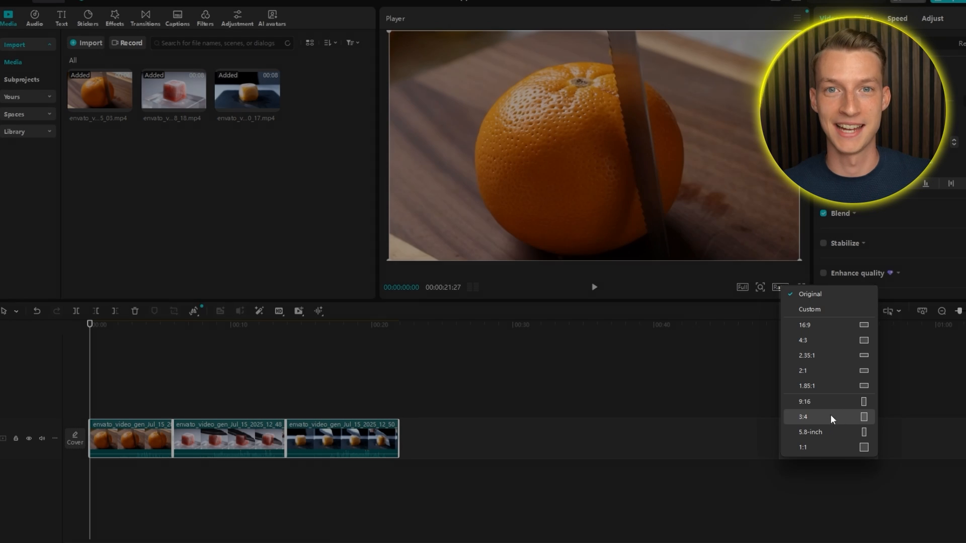
- Set the project ratio to 9:16 and scale the orange clip up to fill the vertical frame
left_click(804, 401)
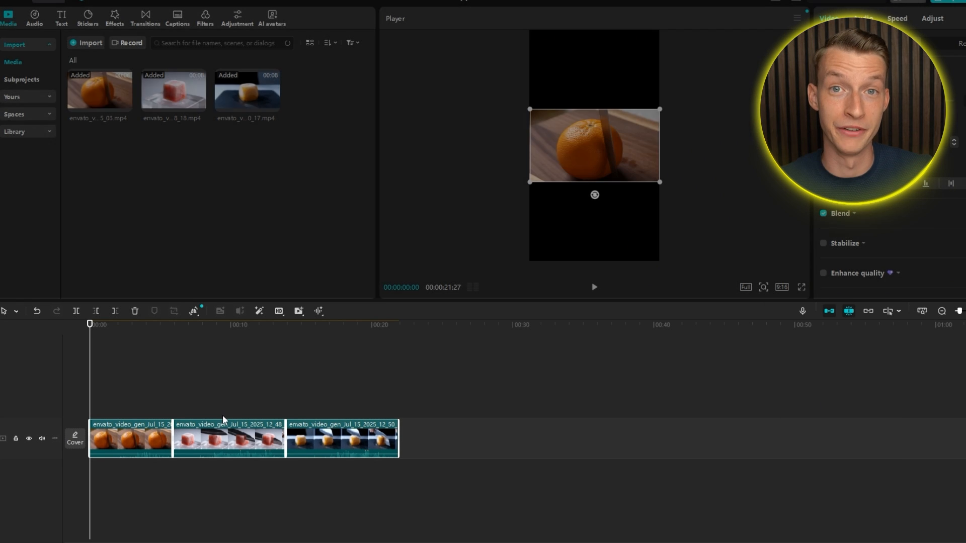
left_click(828, 18)
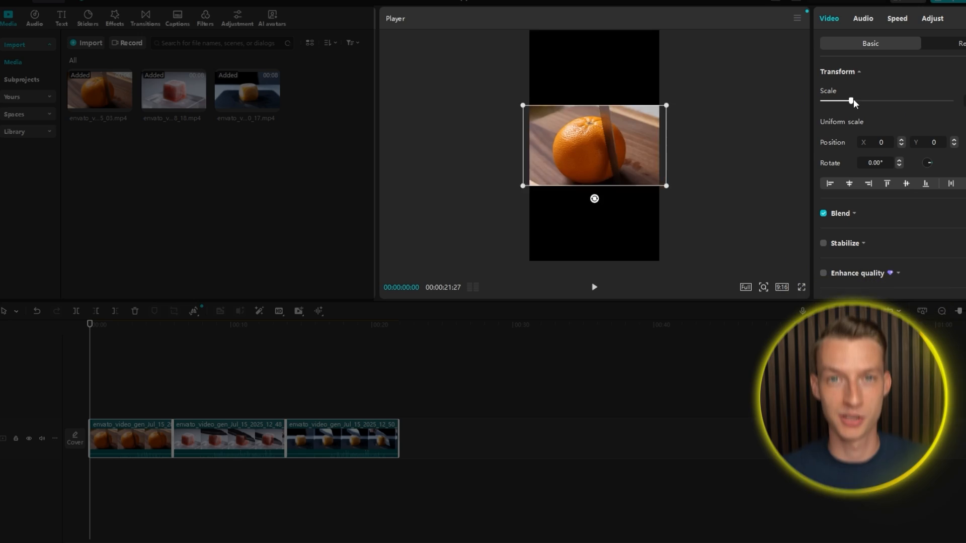
left_click(594, 287)
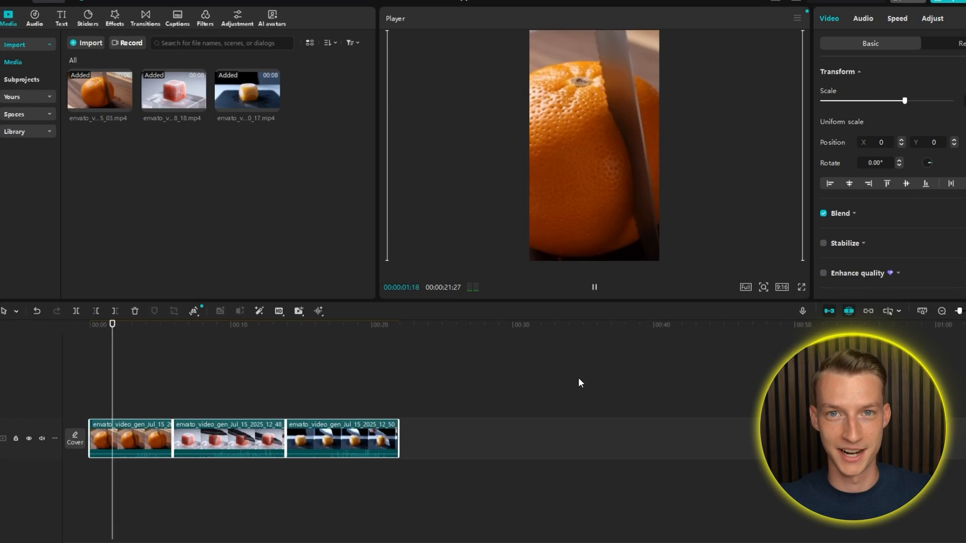